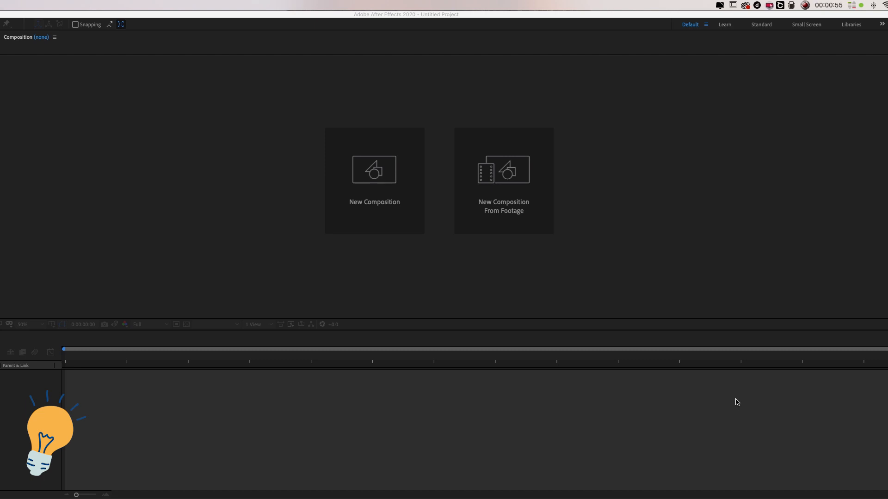
mouse_move(730, 402)
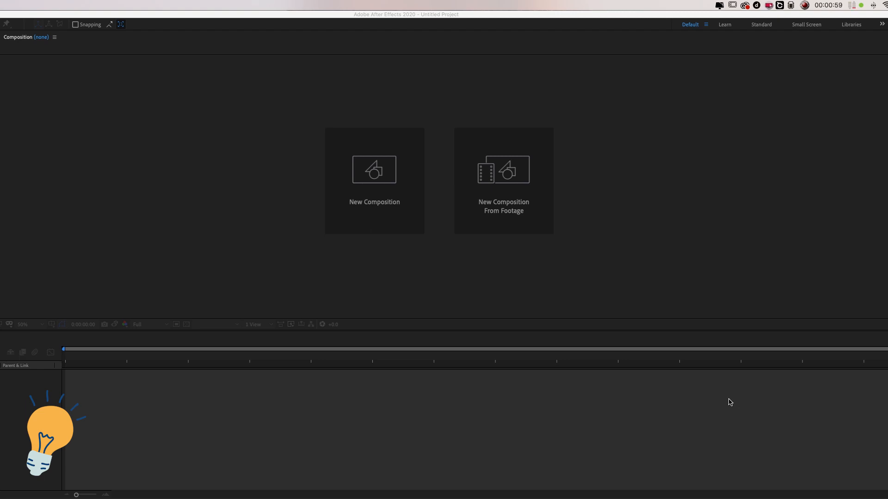
mouse_move(499, 296)
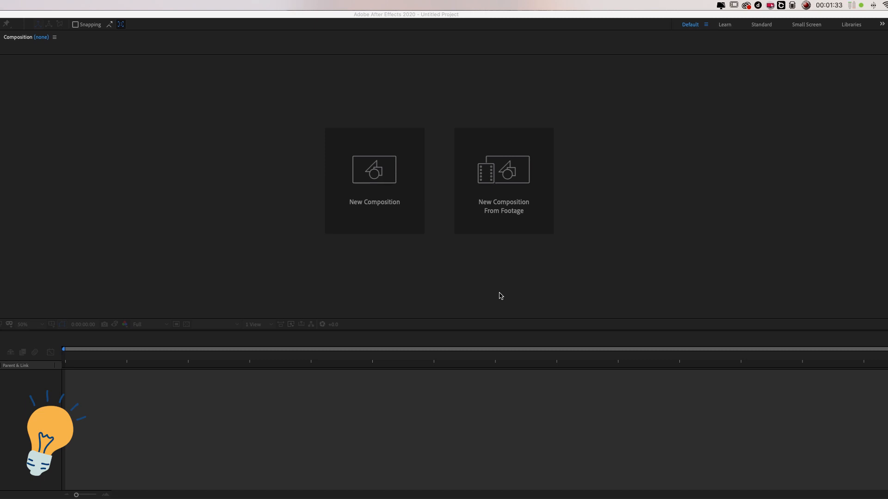
mouse_move(456, 78)
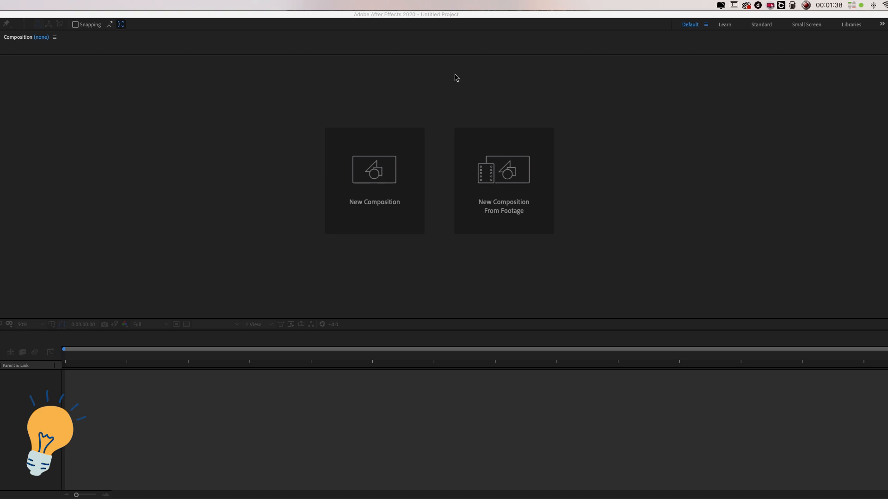
mouse_move(421, 22)
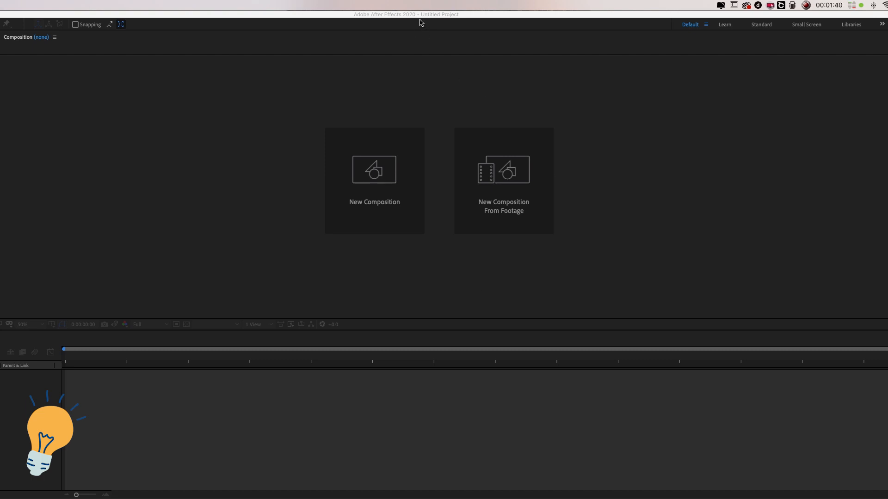
mouse_move(175, 143)
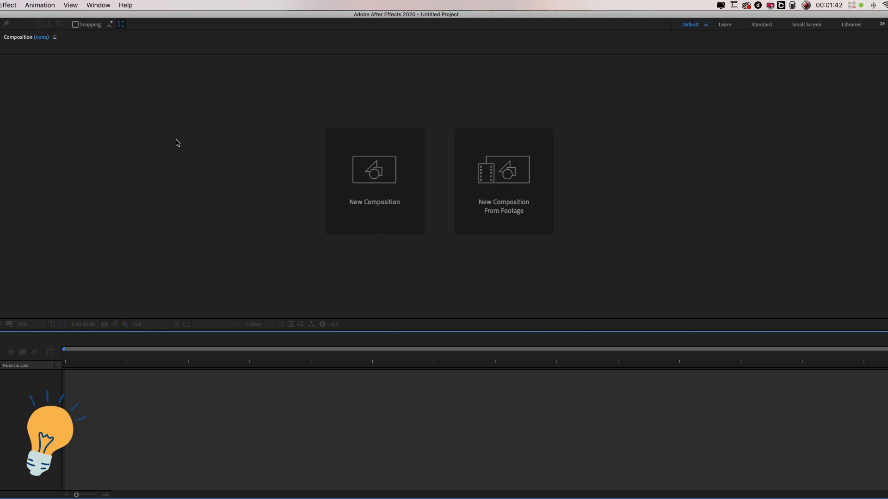
mouse_move(599, 118)
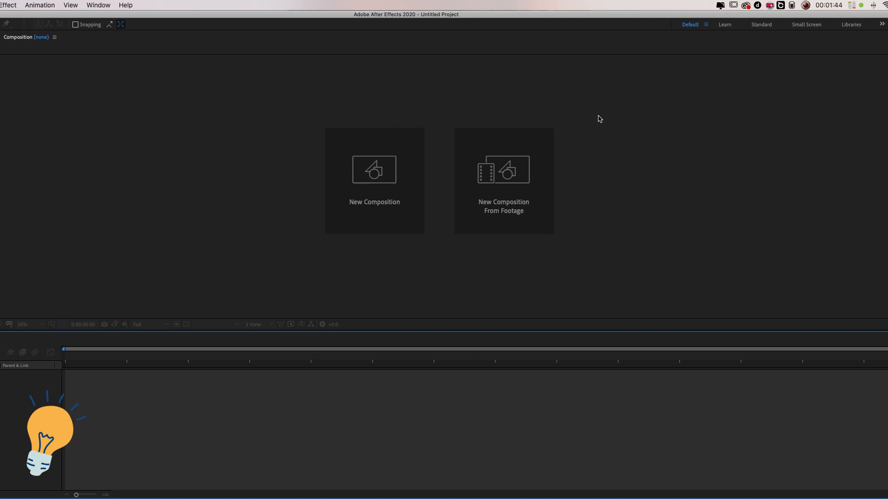
mouse_move(578, 209)
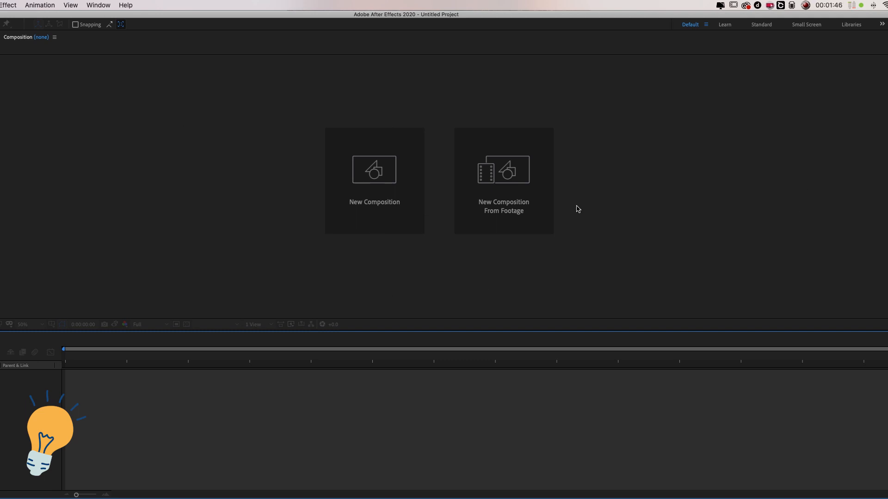
mouse_move(510, 214)
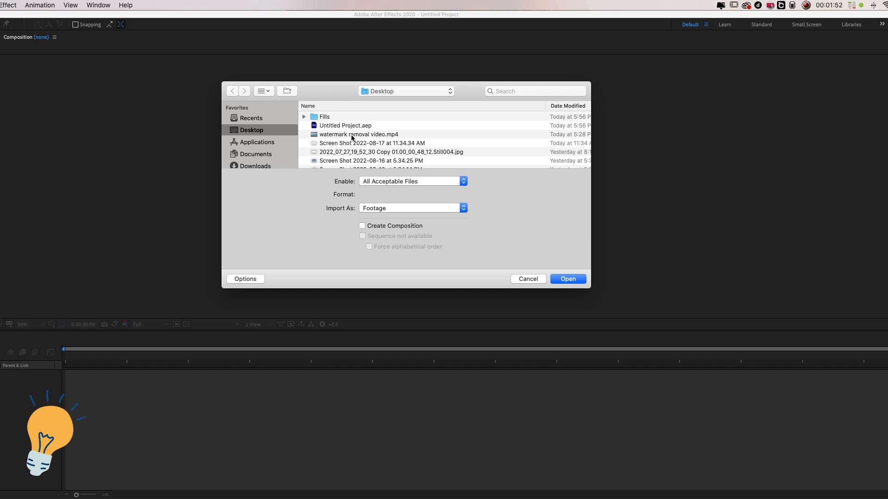
Import 'watermark removal video.mp4' from the Desktop into the project.
left_click(358, 134)
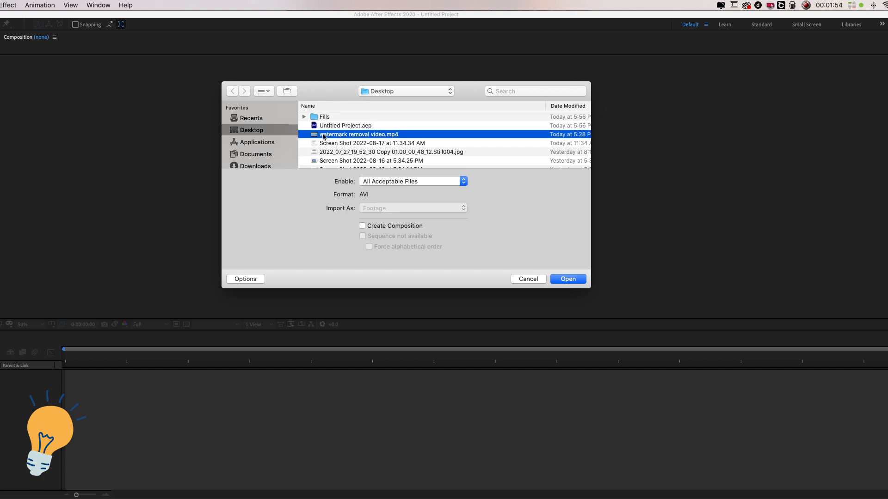
mouse_move(335, 138)
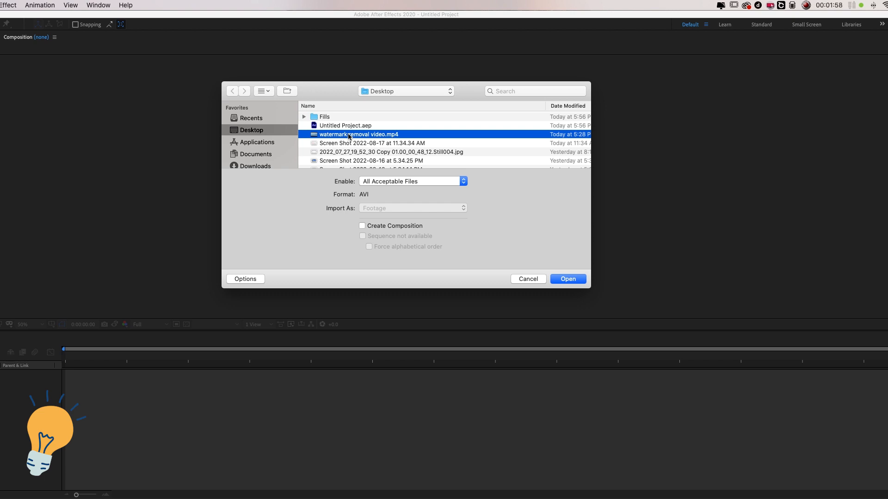
left_click(567, 278)
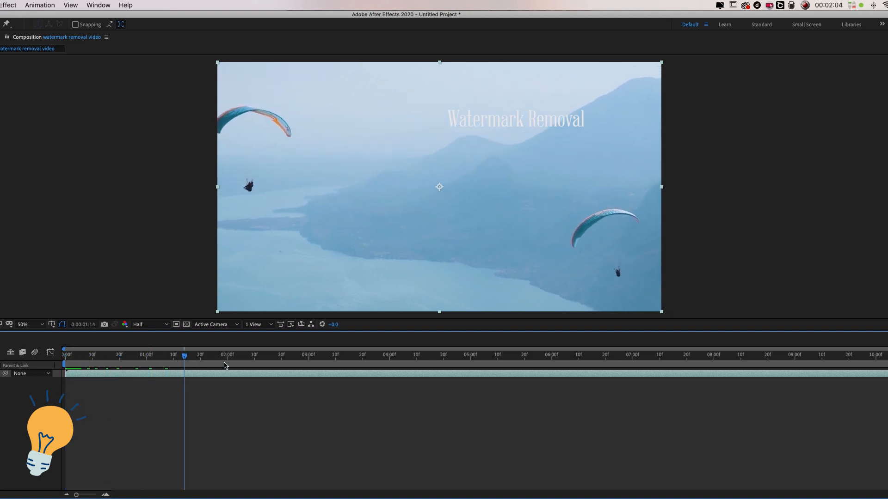
Scrub the paragliding footage, trim it to the first three seconds, and preview the result.
left_click_drag(184, 357, 665, 357)
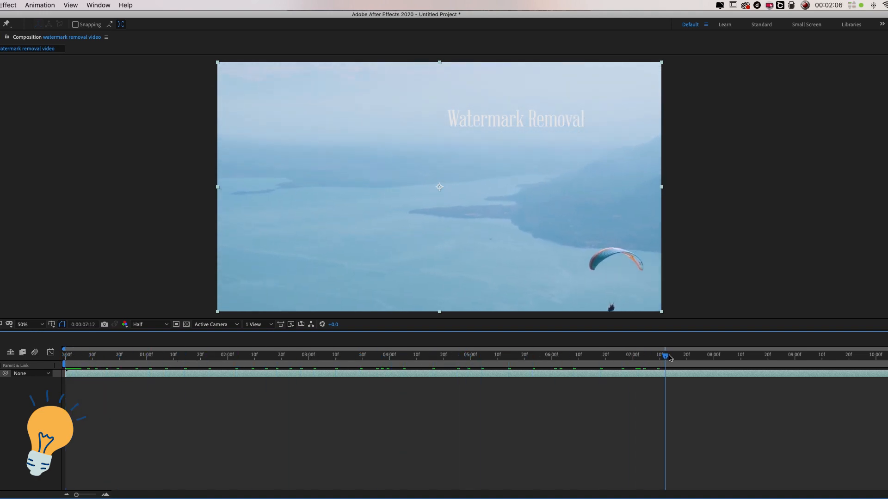
left_click_drag(666, 351, 298, 350)
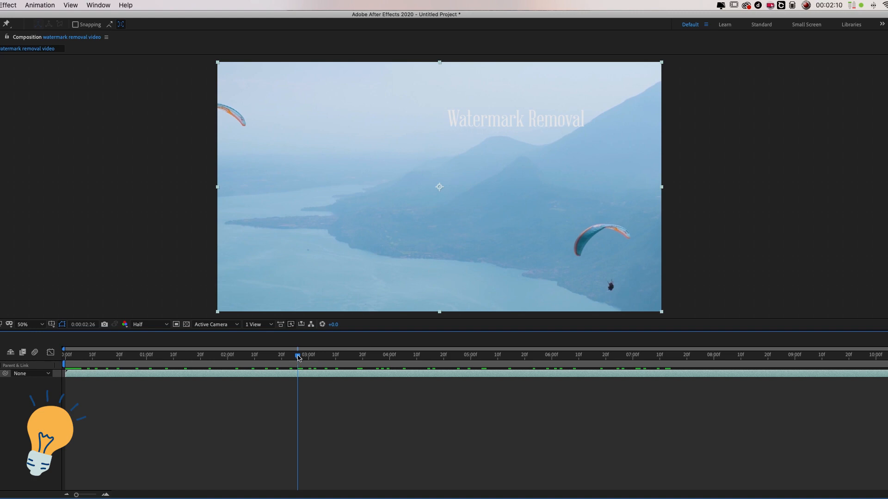
left_click(603, 356)
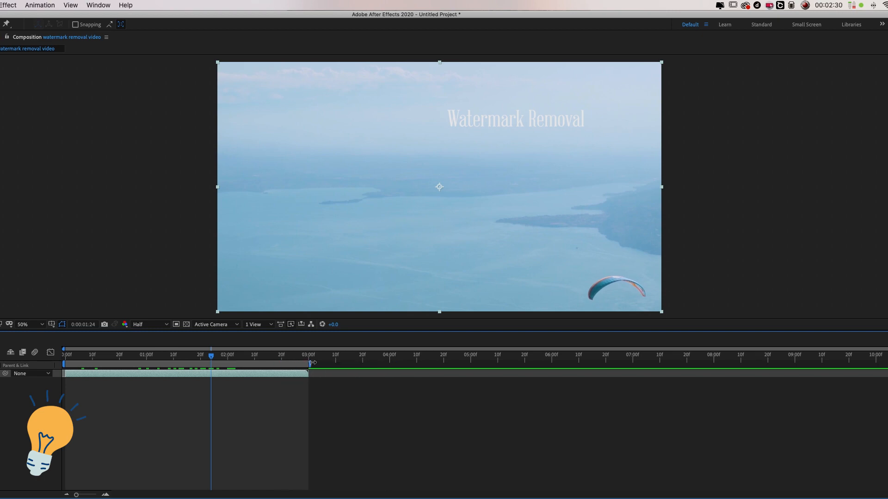
mouse_move(329, 364)
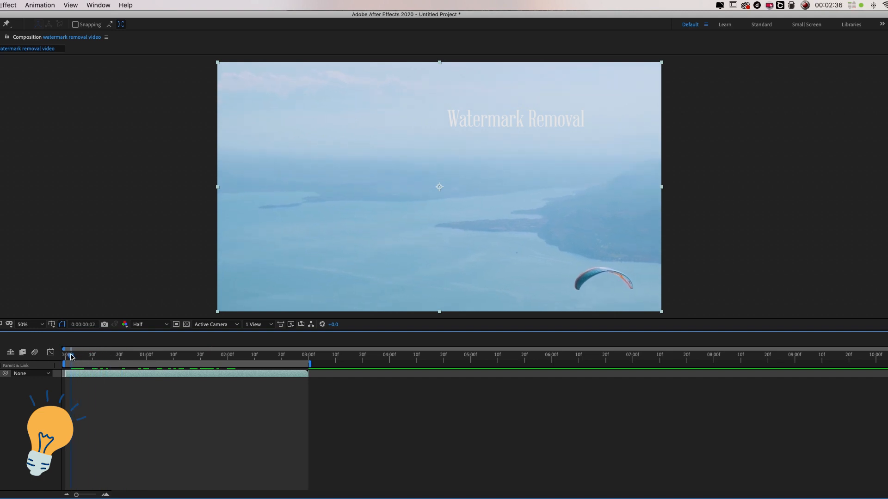
left_click_drag(69, 355, 301, 356)
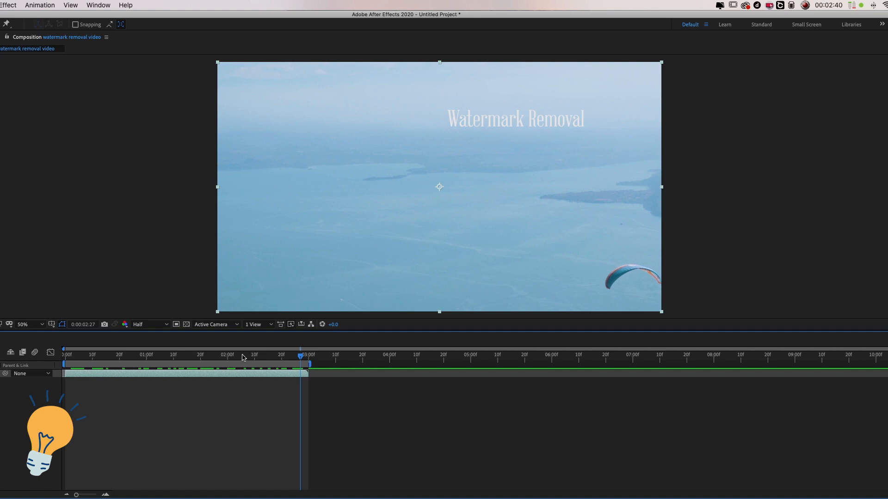
mouse_move(277, 401)
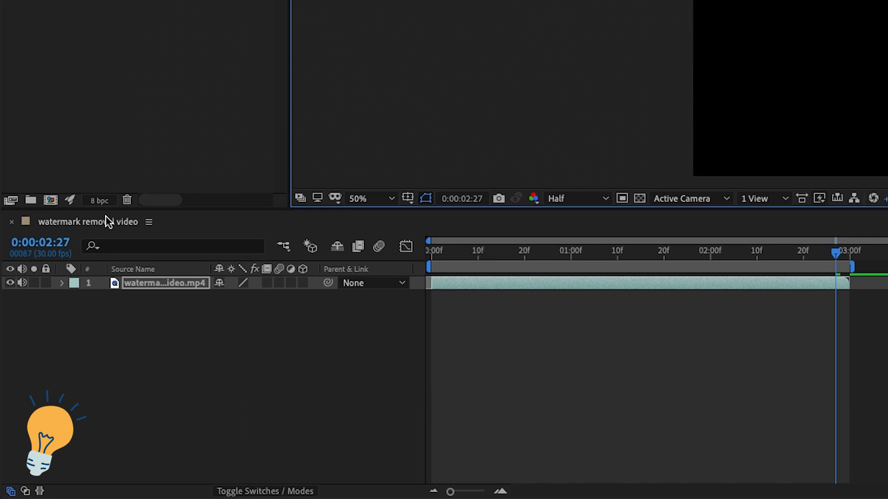
mouse_move(65, 290)
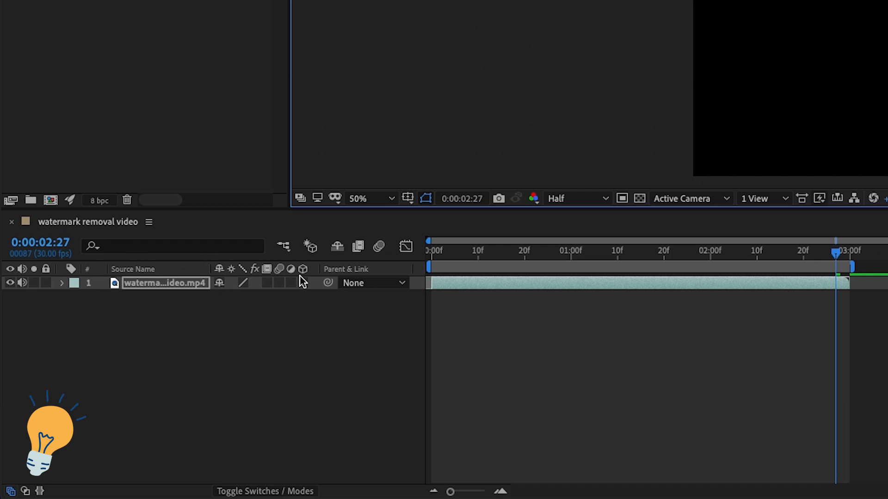
mouse_move(109, 201)
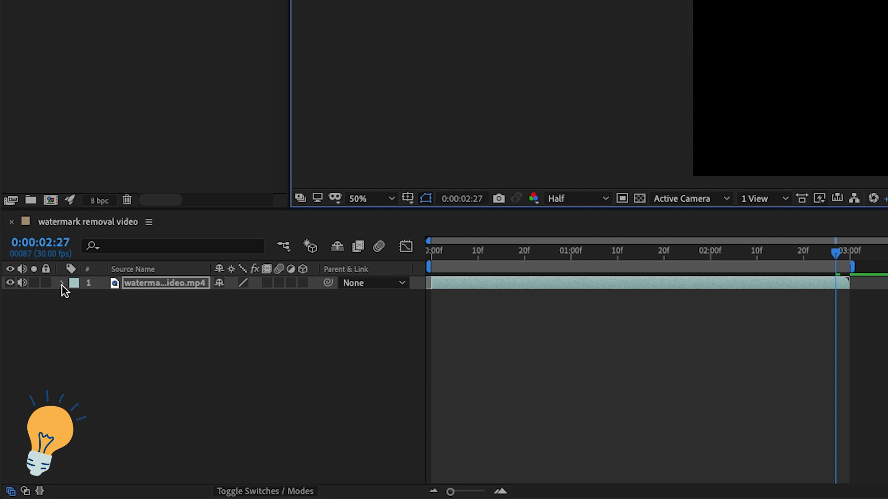
Expand Mask 1, give it a 30 px feather, and set its mode to Subtract.
left_click(62, 283)
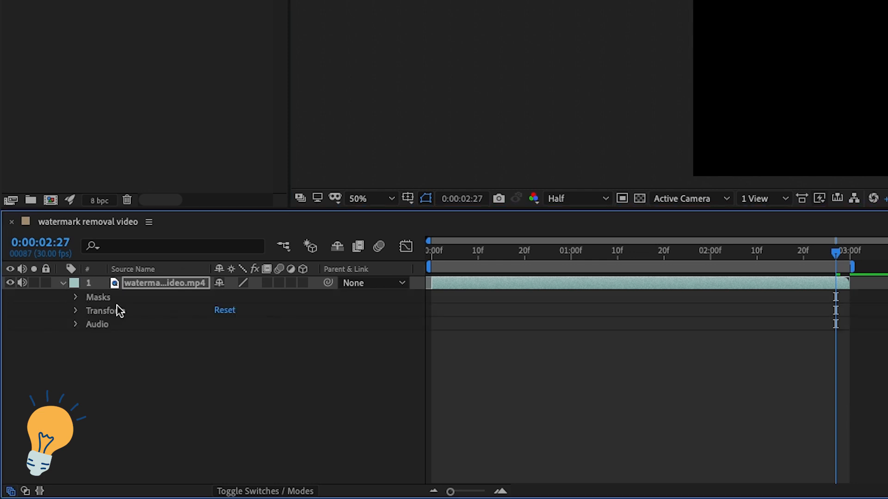
left_click(76, 297)
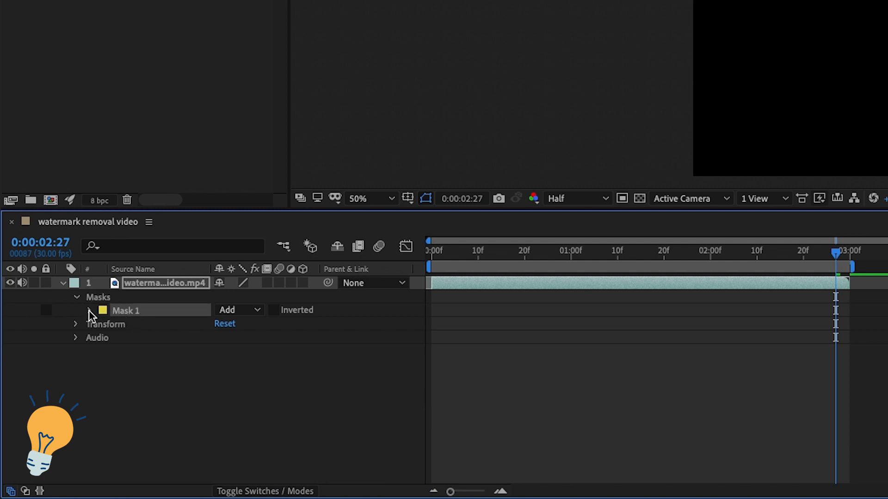
left_click(89, 311)
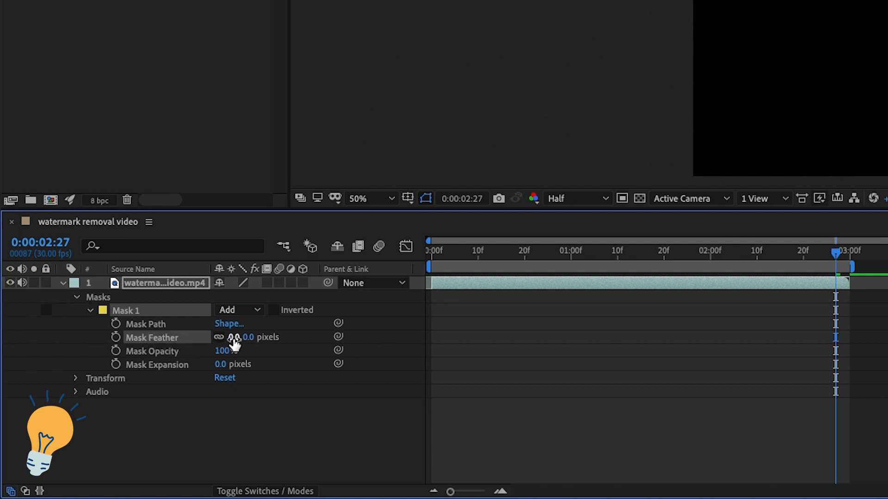
left_click_drag(232, 338, 250, 337)
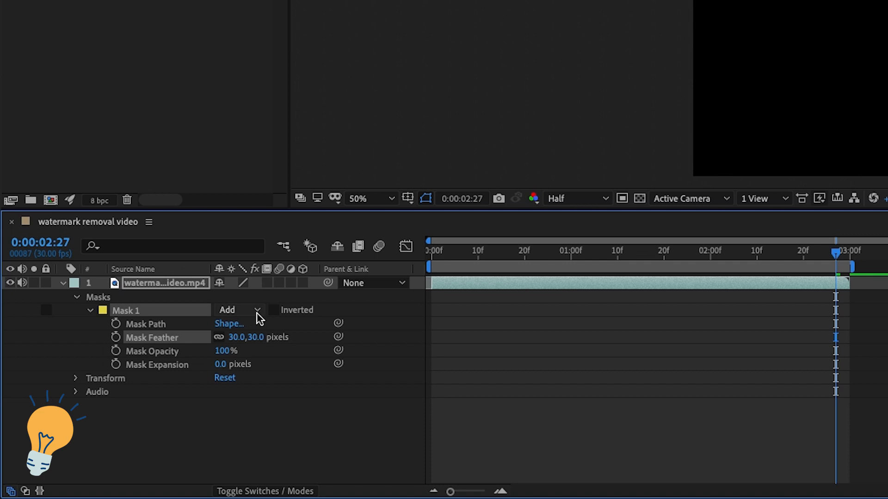
left_click(238, 310)
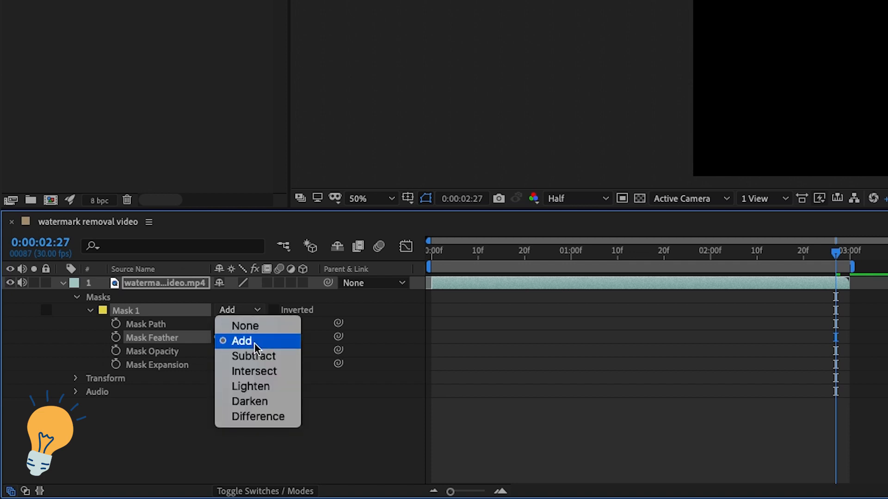
left_click(254, 356)
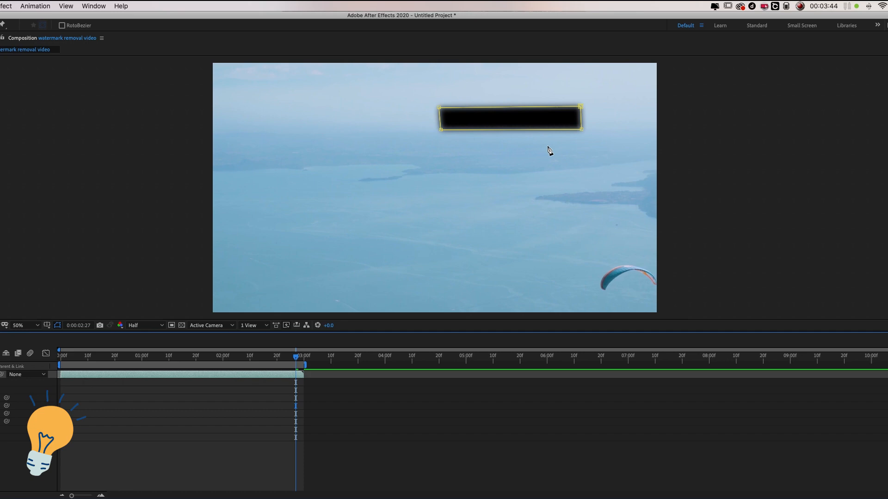
mouse_move(537, 82)
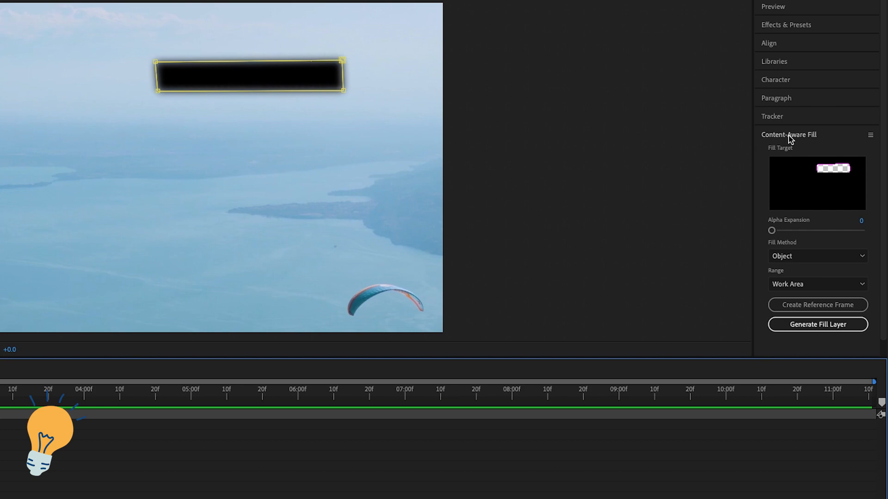
Set Content-Aware Fill to the Object fill method over the work area.
left_click(787, 134)
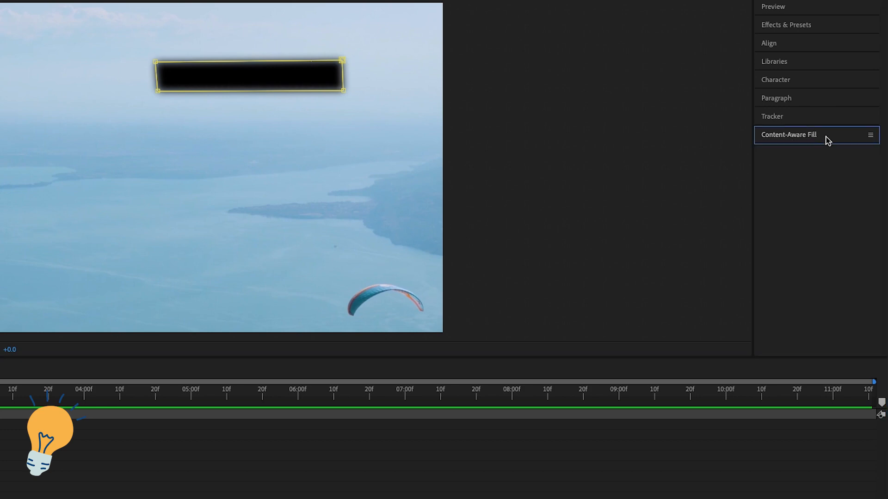
mouse_move(817, 184)
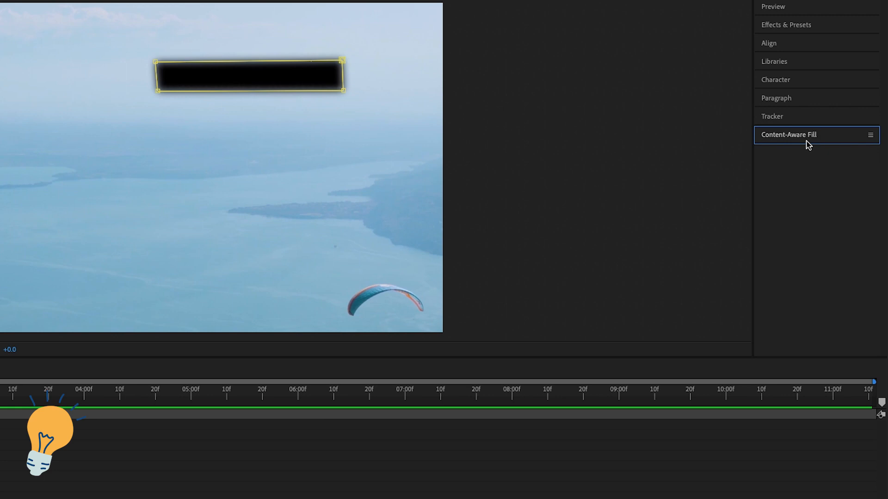
mouse_move(795, 30)
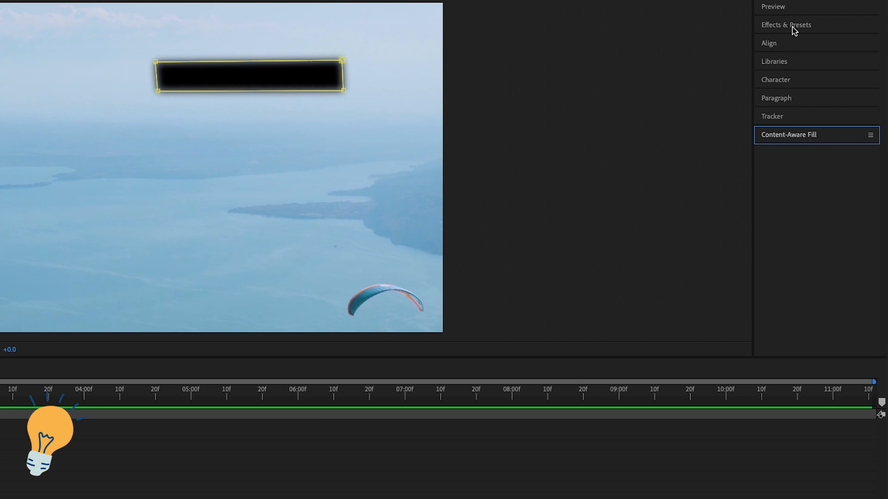
left_click(787, 135)
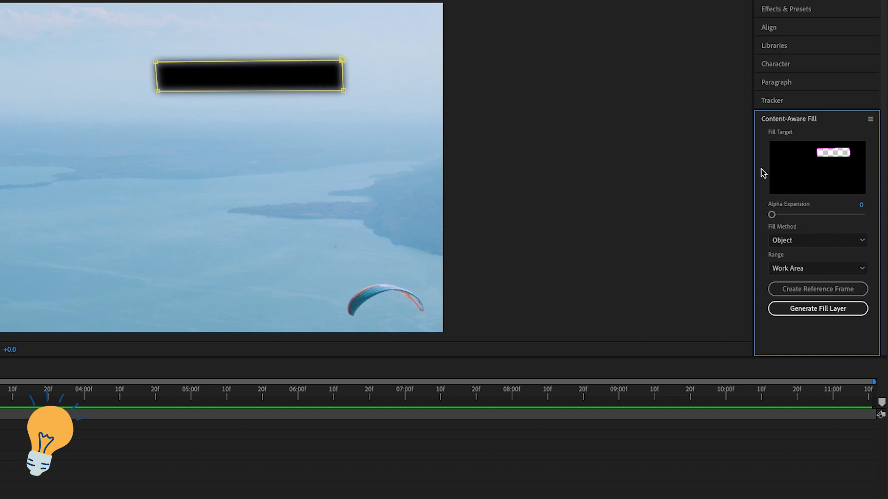
mouse_move(348, 93)
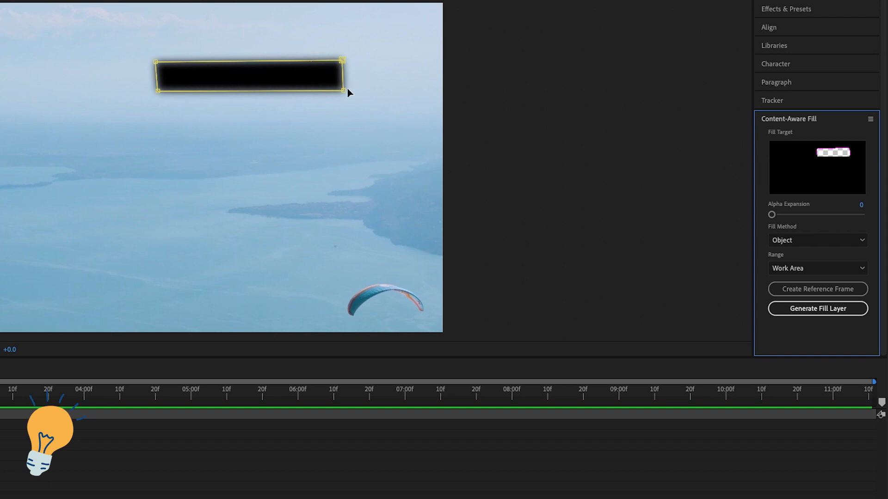
mouse_move(807, 151)
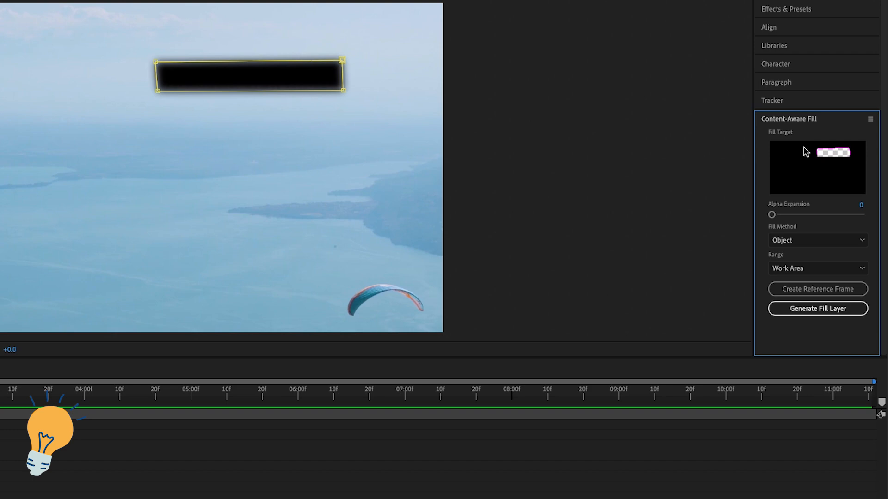
left_click(815, 240)
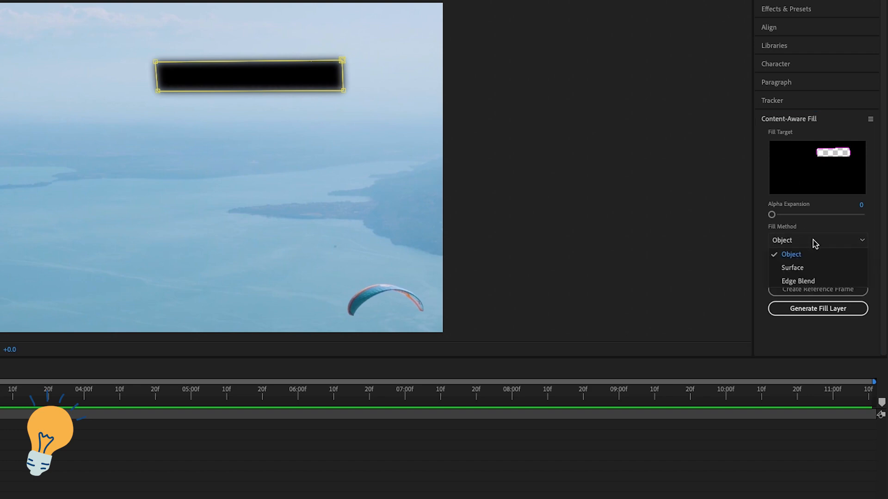
left_click(790, 254)
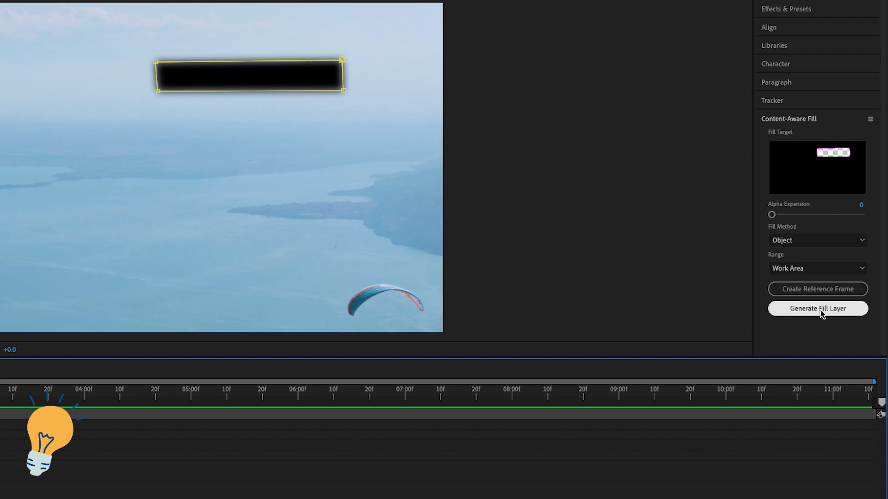
mouse_move(817, 316)
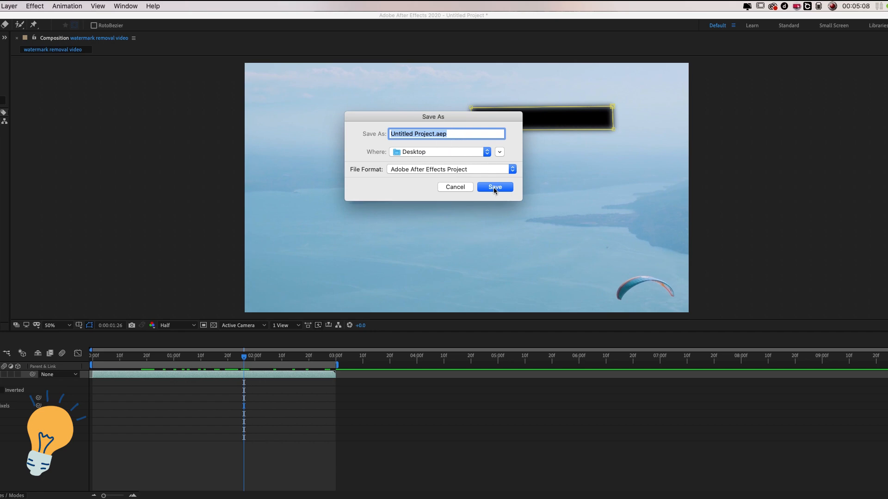
Save the project to the Desktop, replacing the existing file, and start generating the fill.
left_click(494, 187)
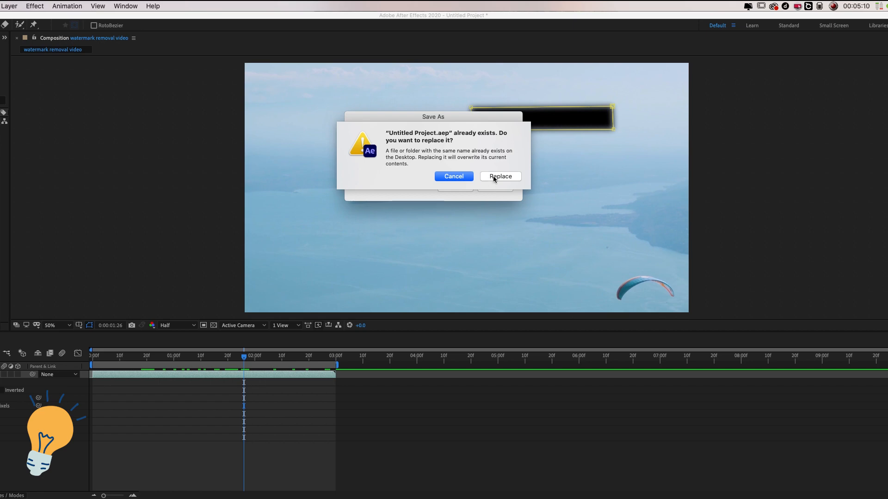
left_click(500, 176)
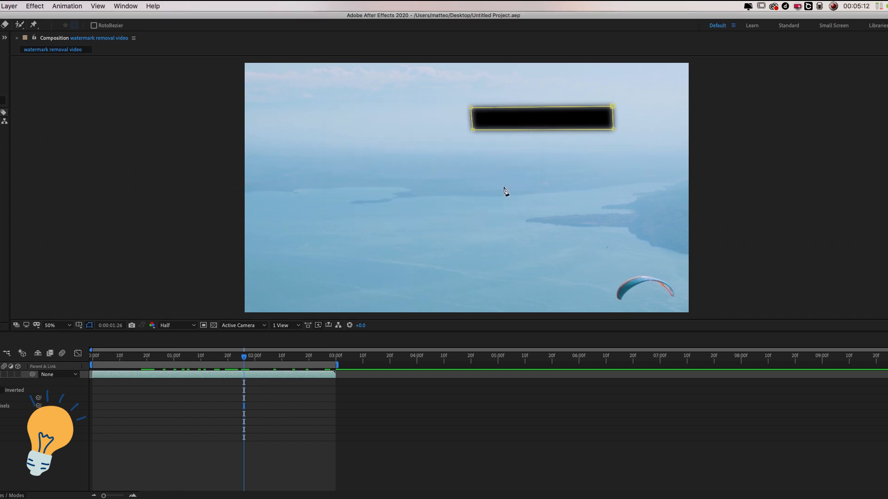
left_click(807, 316)
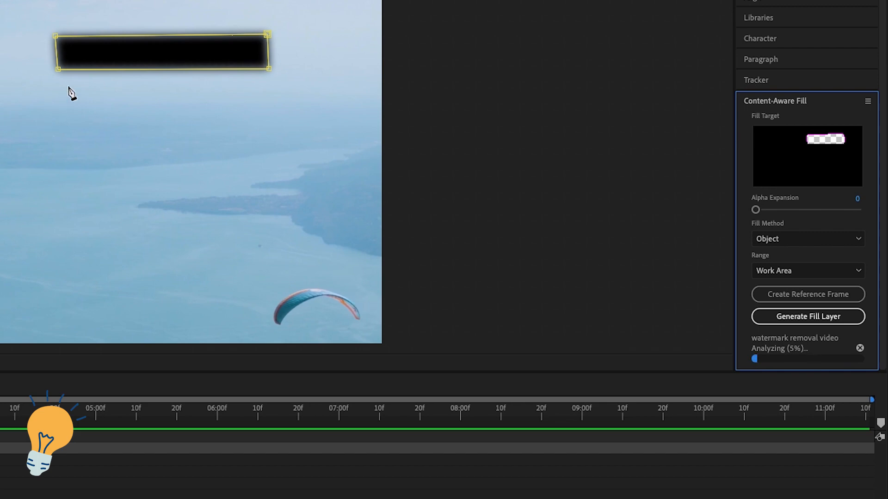
mouse_move(338, 50)
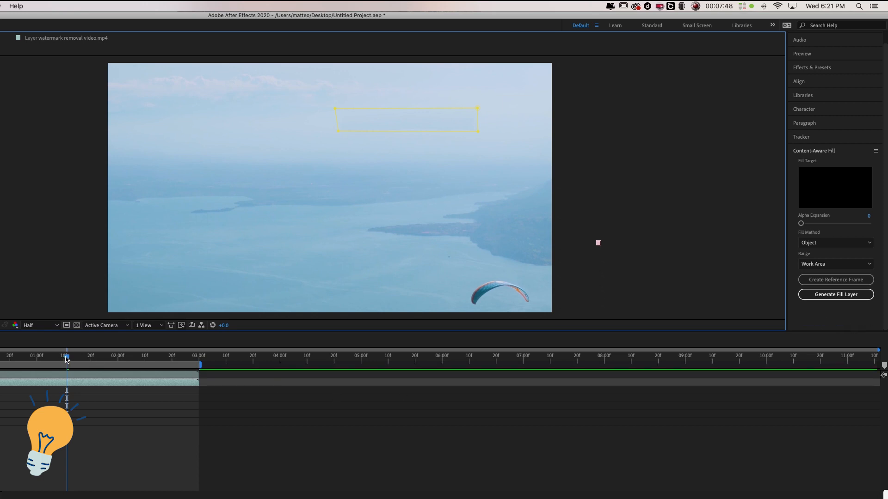
Scrub through the clip to confirm sky fills the former watermark area.
left_click_drag(67, 356, 164, 356)
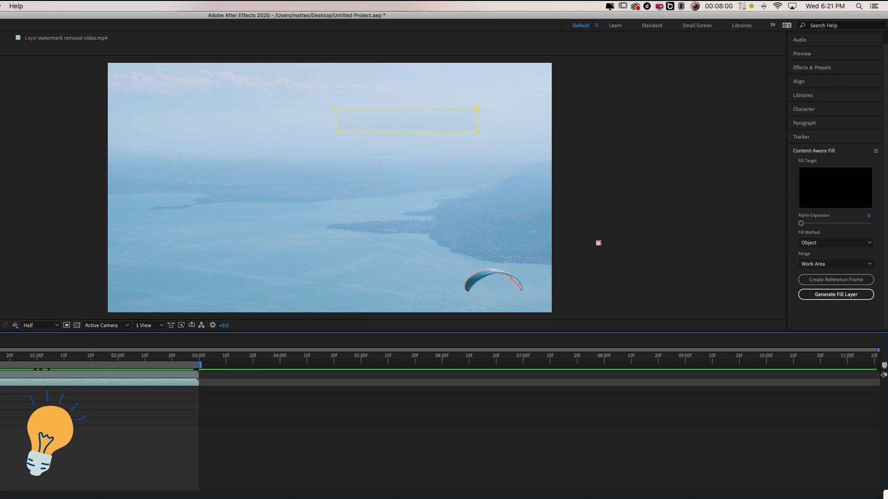
mouse_move(805, 322)
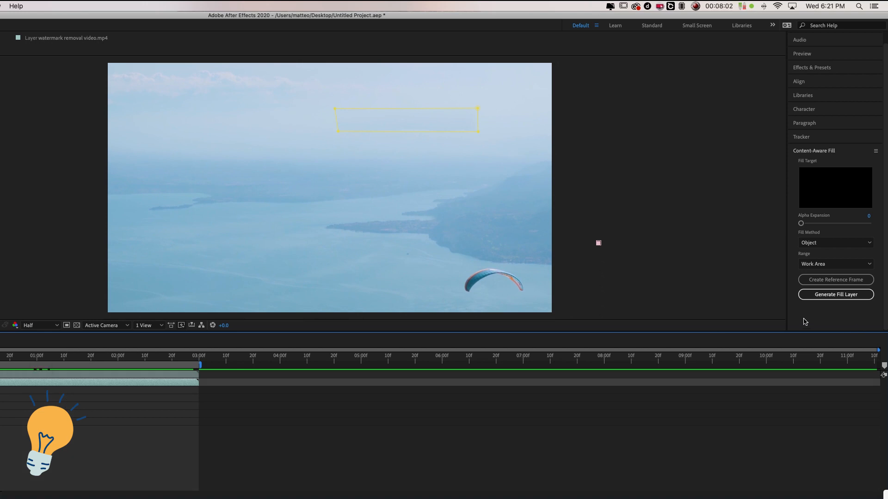
mouse_move(364, 124)
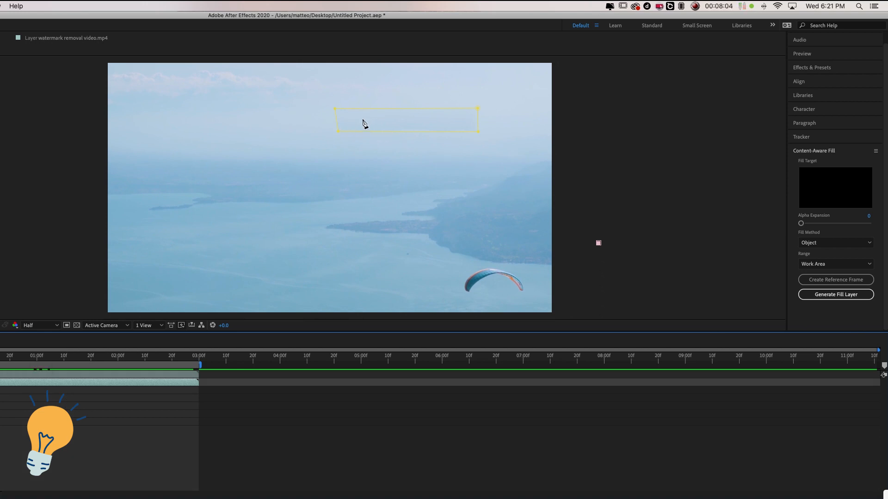
mouse_move(449, 131)
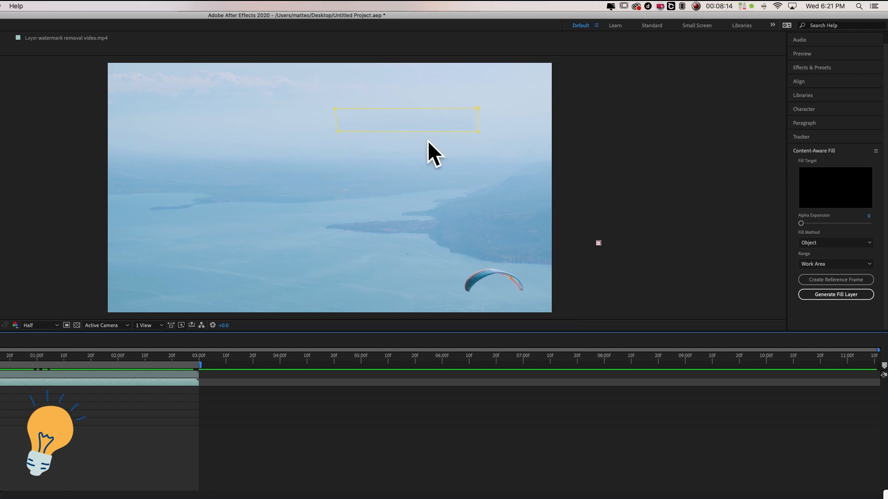
mouse_move(365, 121)
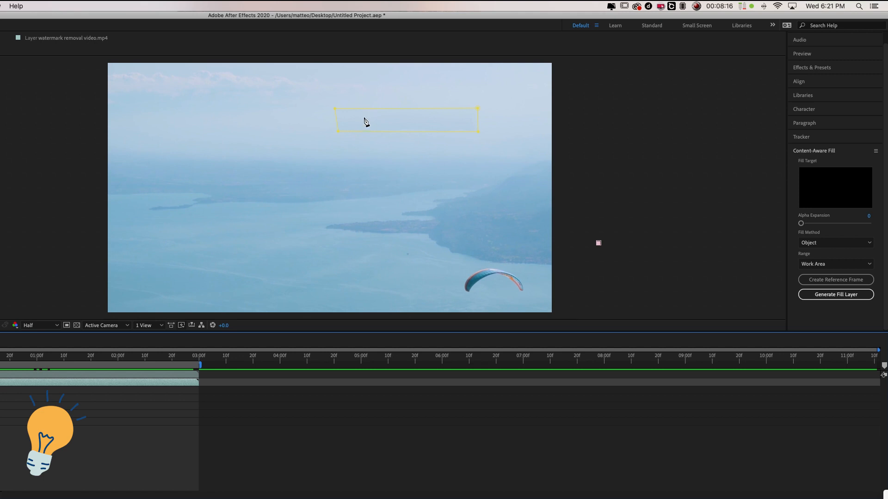
mouse_move(368, 118)
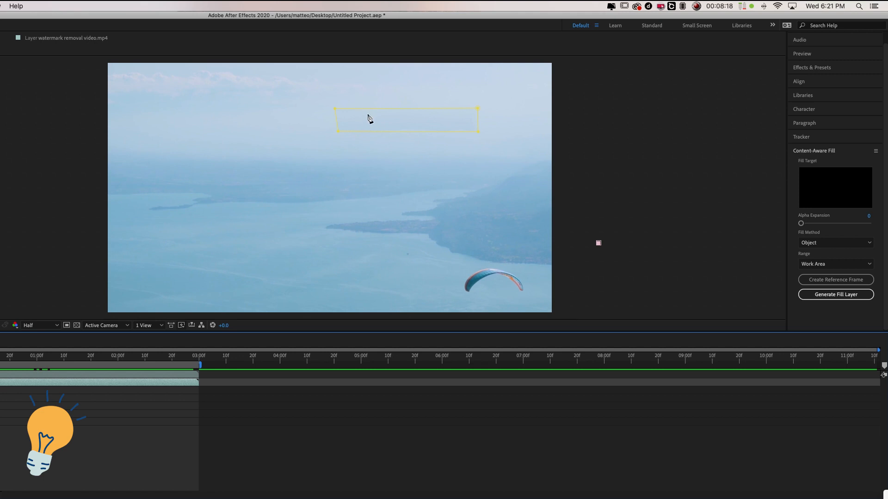